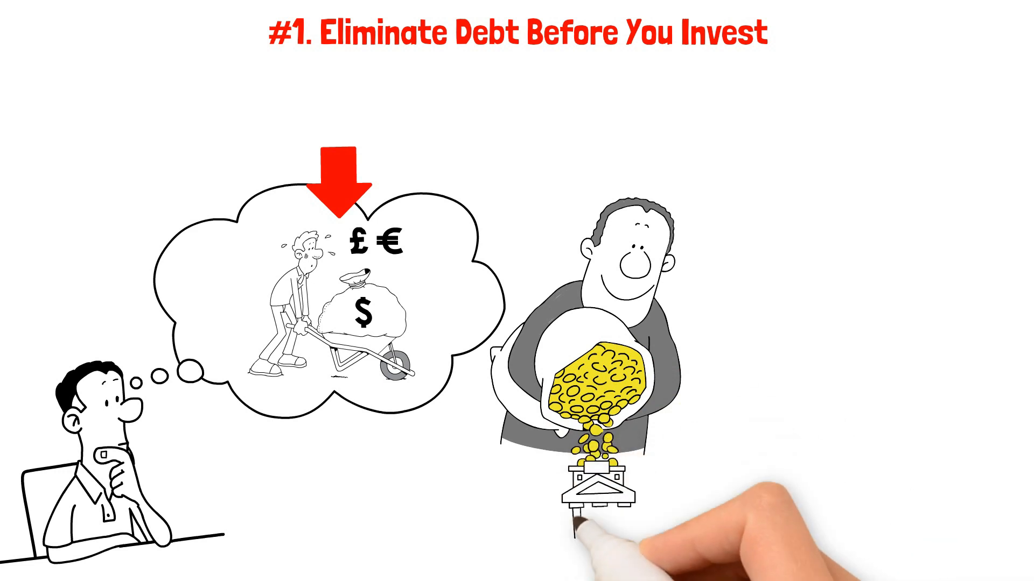
mouse_move(684, 480)
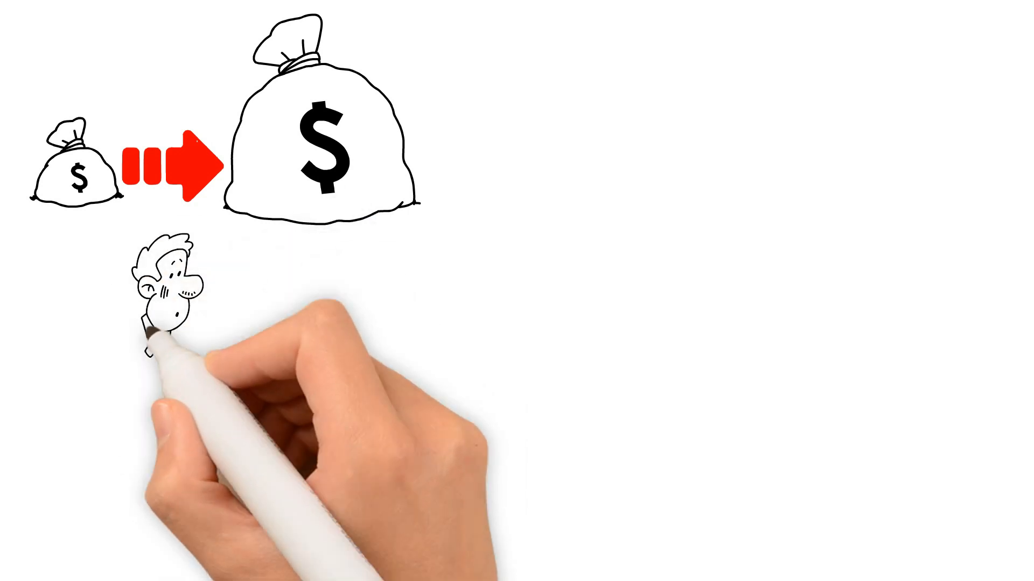
mouse_move(359, 549)
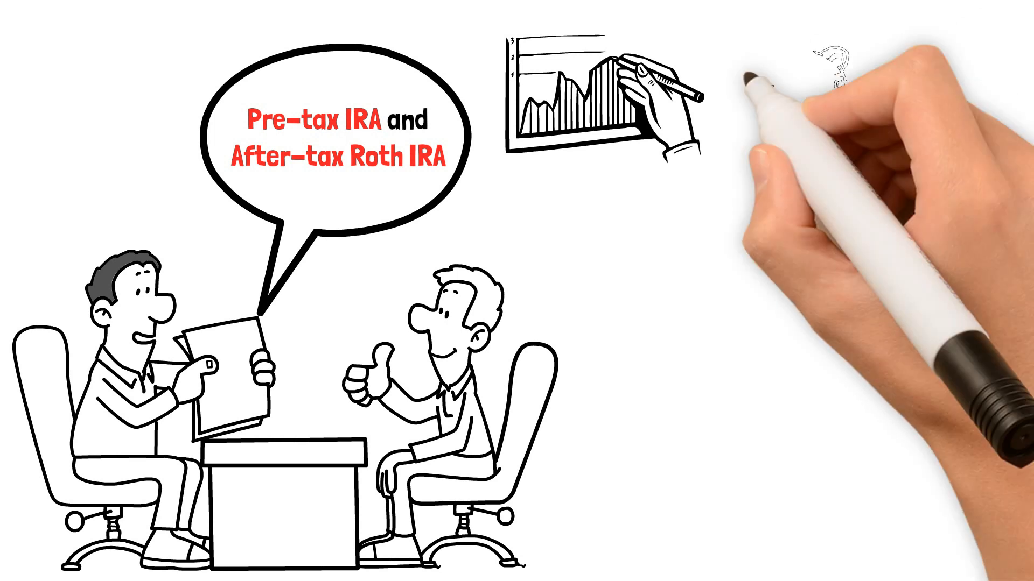
mouse_move(801, 107)
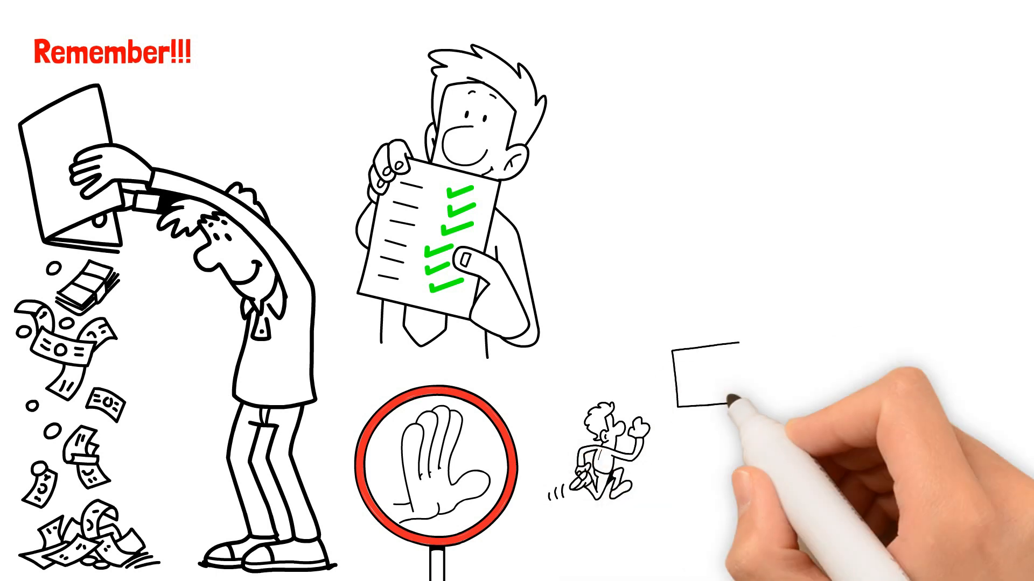
mouse_move(998, 308)
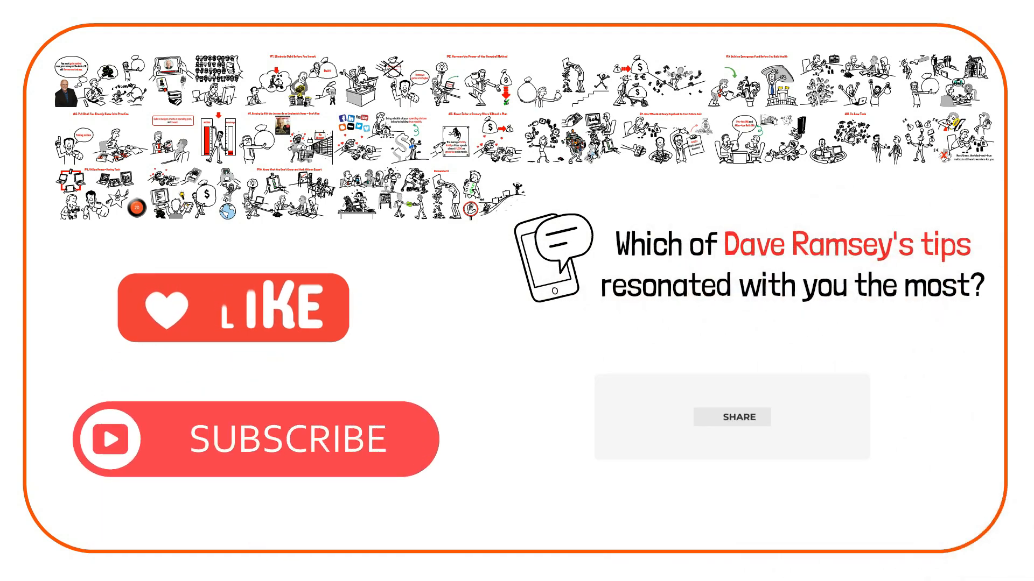
left_click(732, 417)
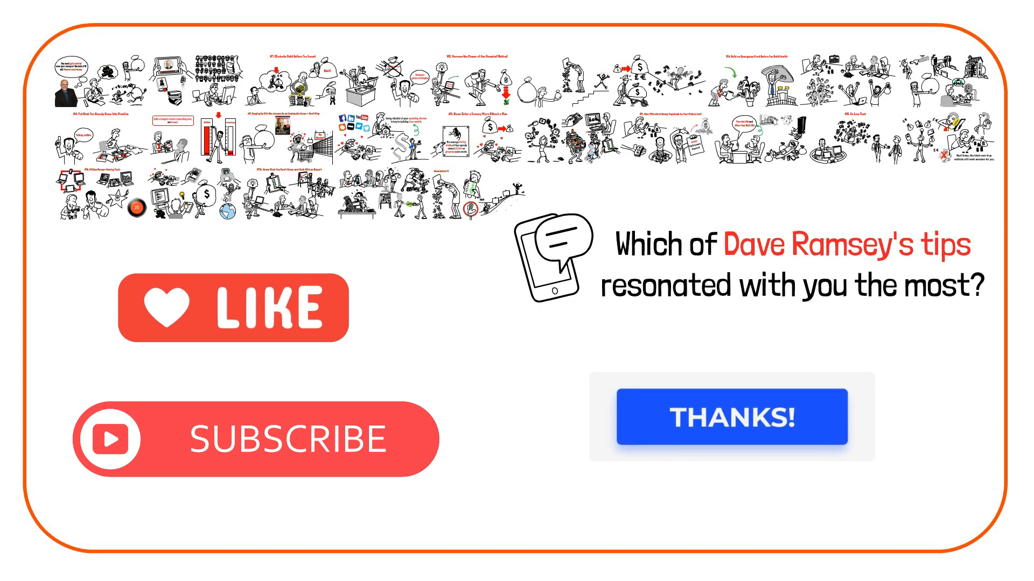